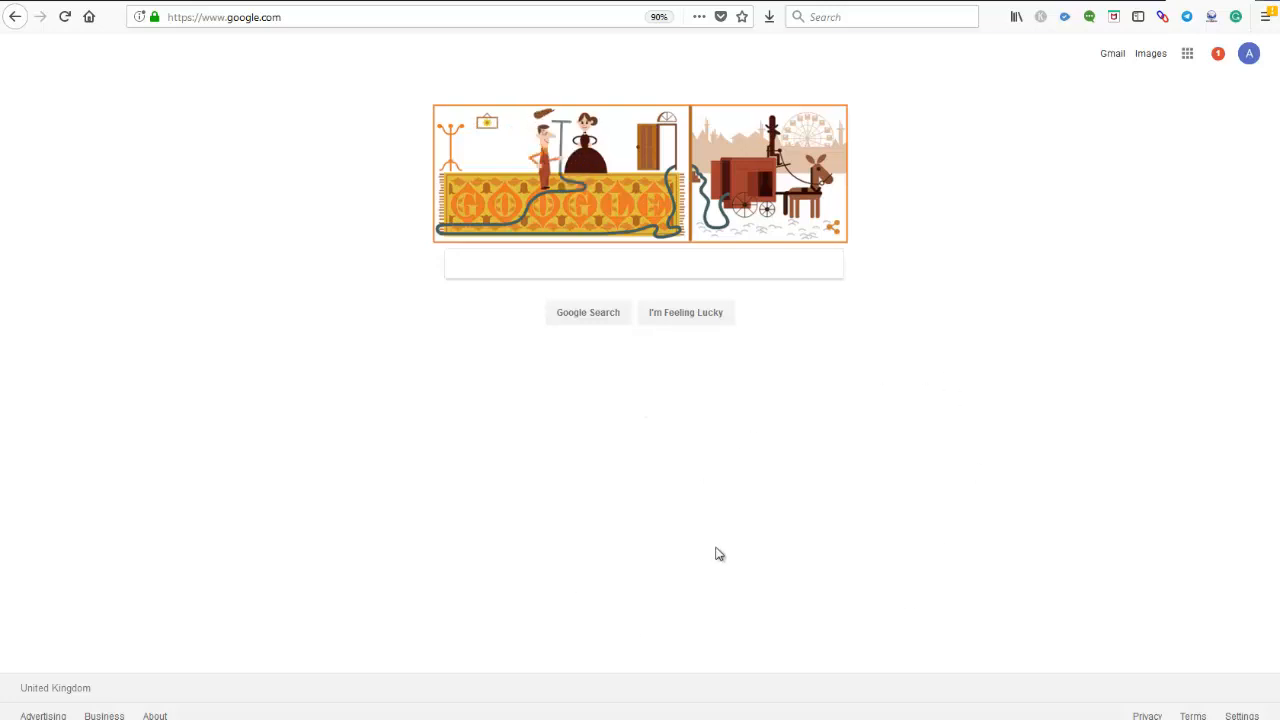
pyautogui.moveTo(752, 492)
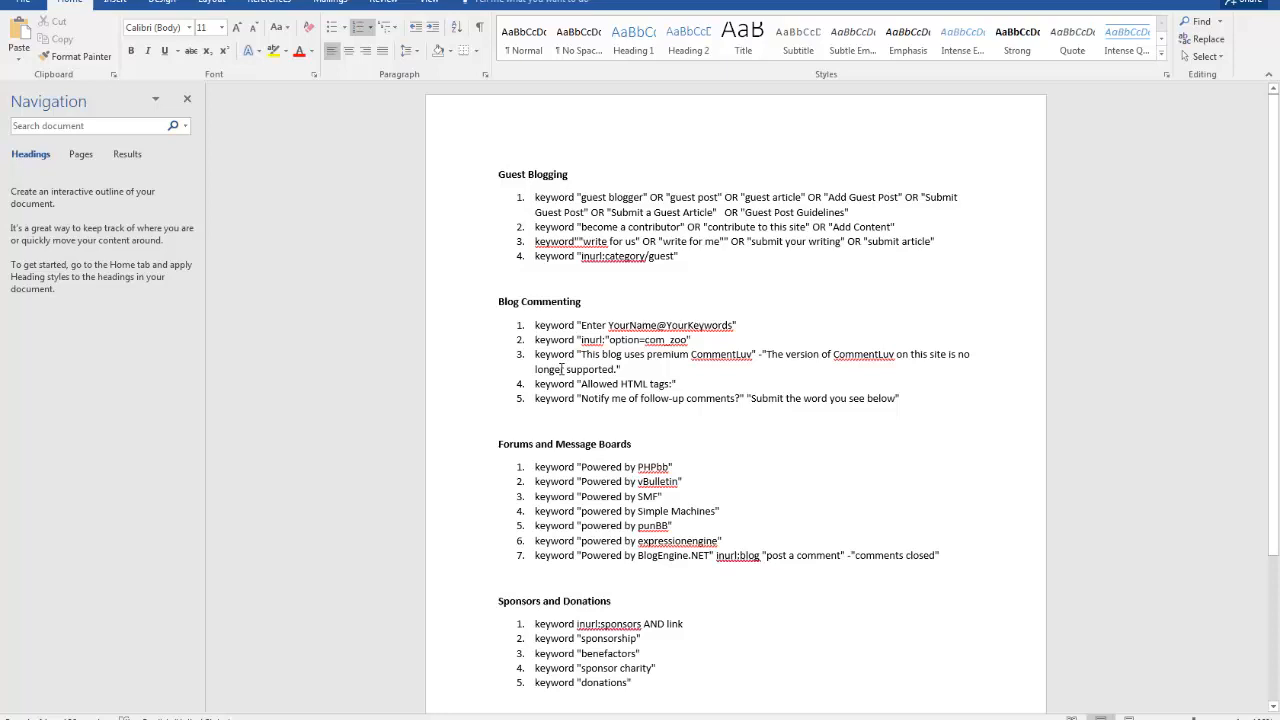
pyautogui.moveTo(476, 184)
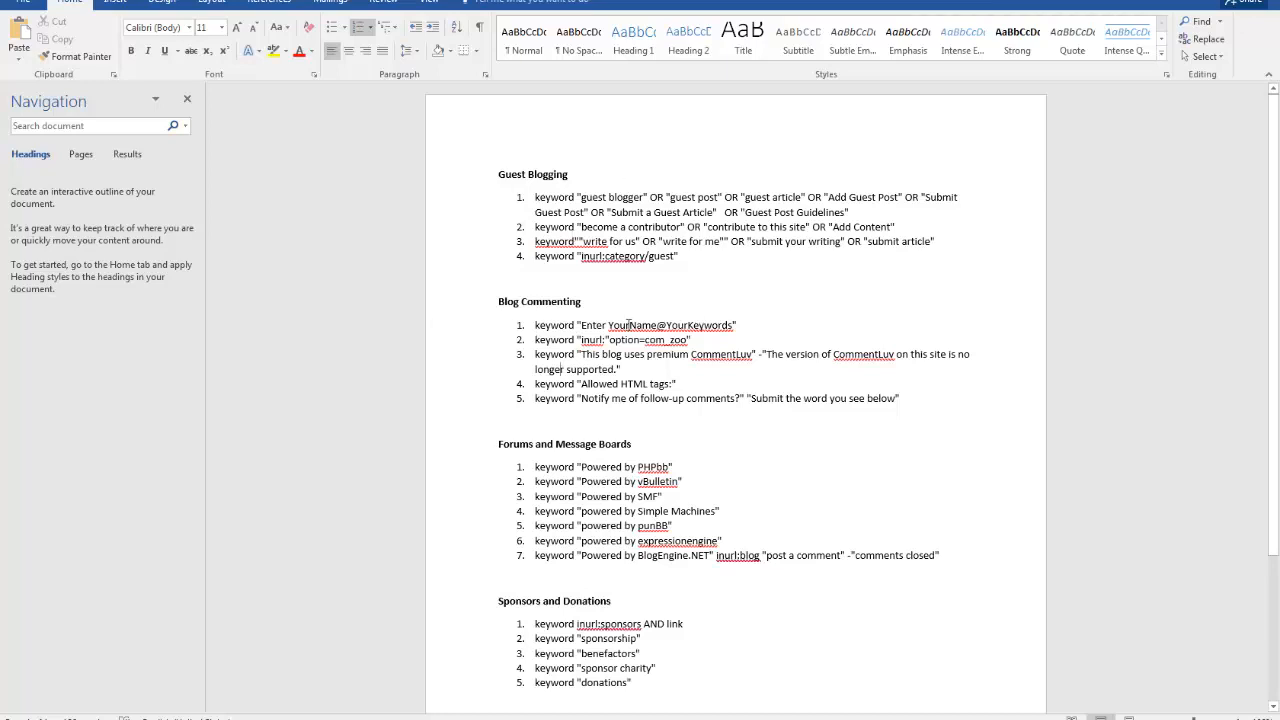
pyautogui.moveTo(716, 486)
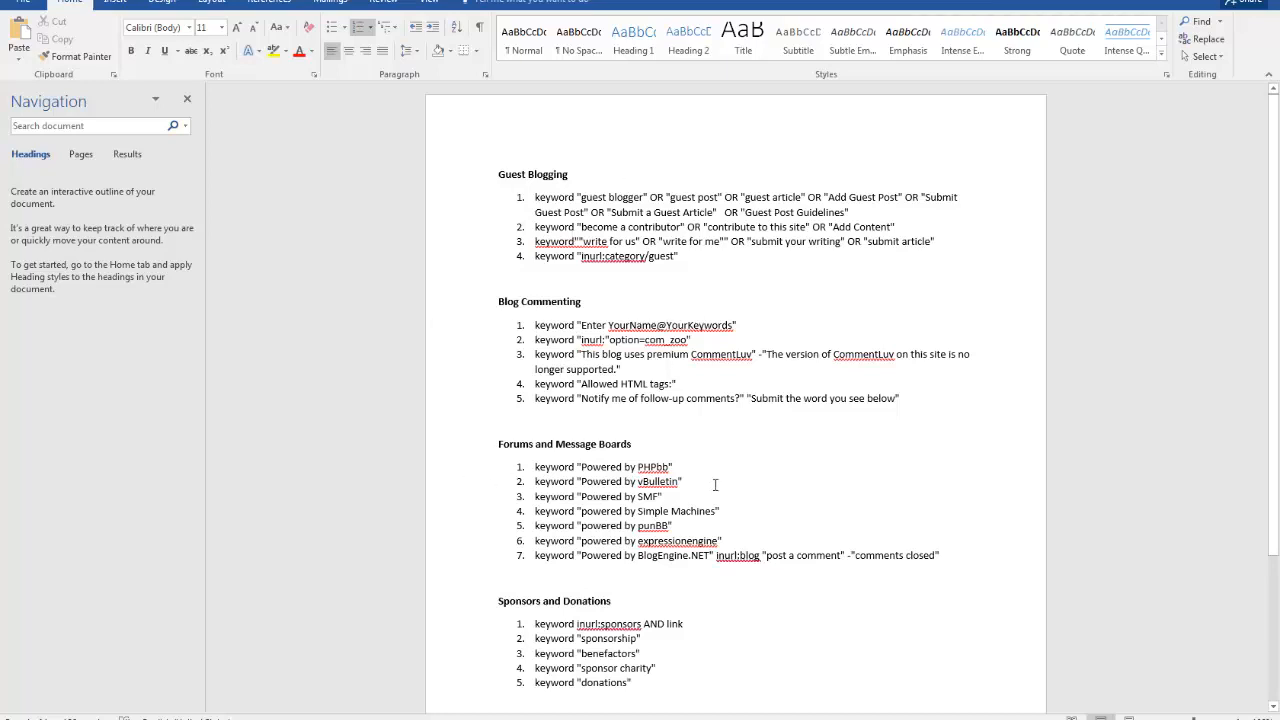
# Step: Scroll down through the guest blogging footprint list in the Word document
pyautogui.scroll(-3)
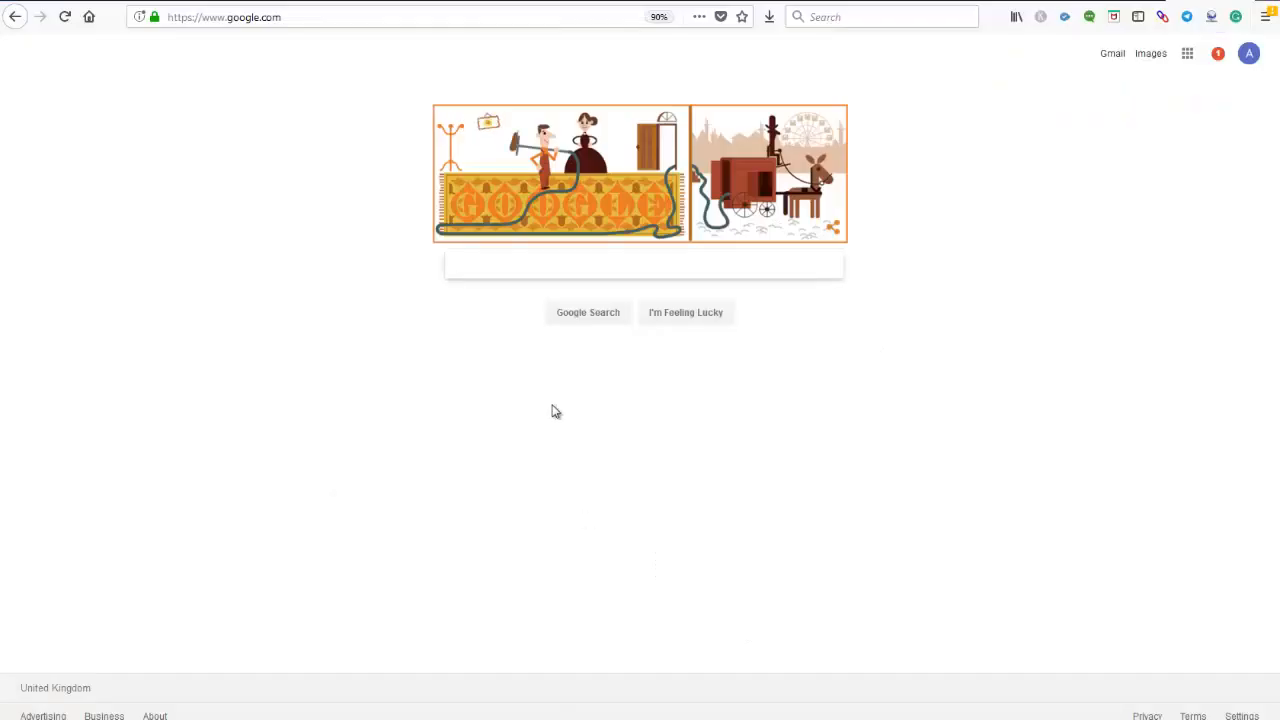
# Step: Search bitcoin "Submit Guest Post" OR "Submit a Guest Article" OR "Guest Post Guidelines" and scan results like CoinSutra and Bitcoin Magazine
pyautogui.click(640, 264)
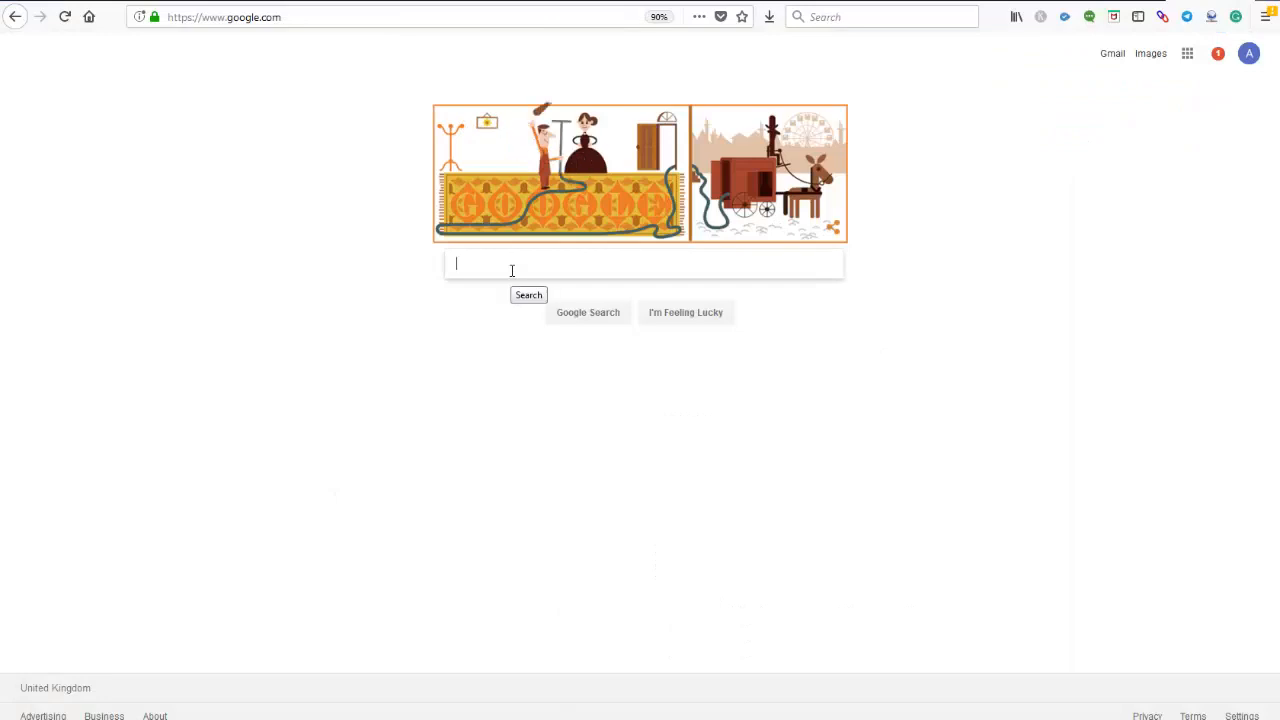
pyautogui.write('bitcoin')
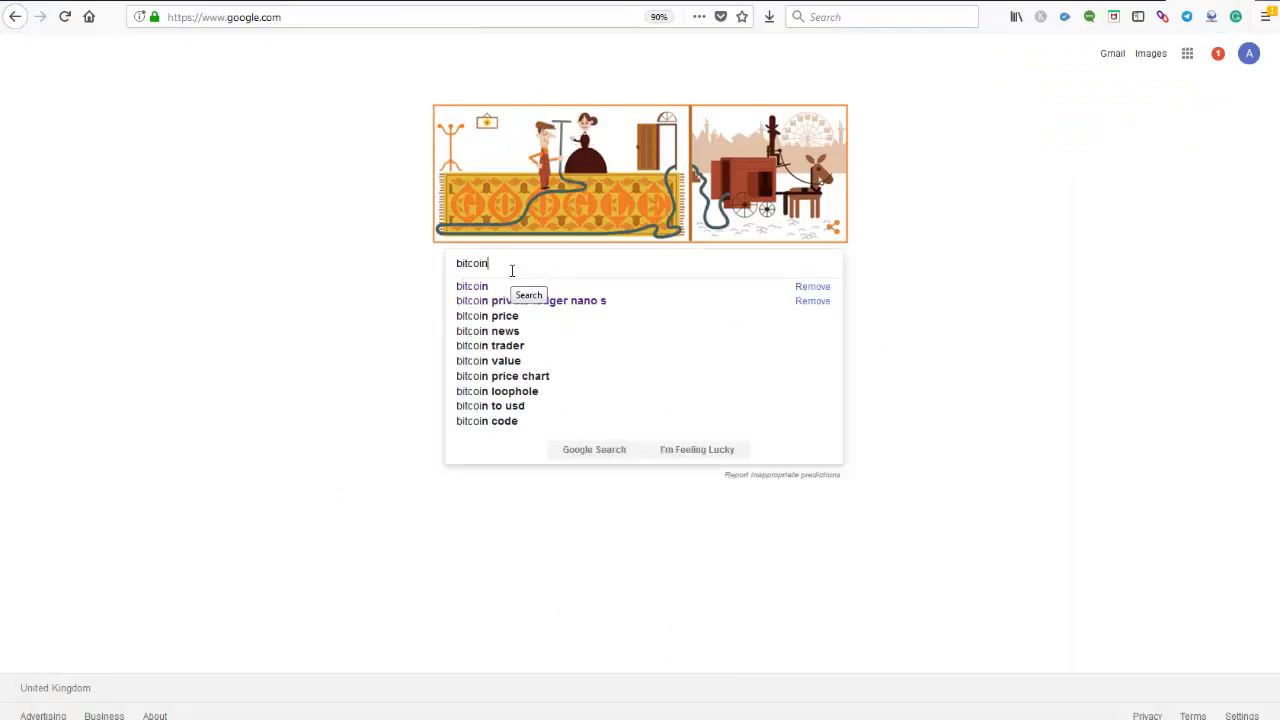
pyautogui.write('"Submit Guest Post" OR "Submit a Guest Article" OR "Guest Post Guidelines"')
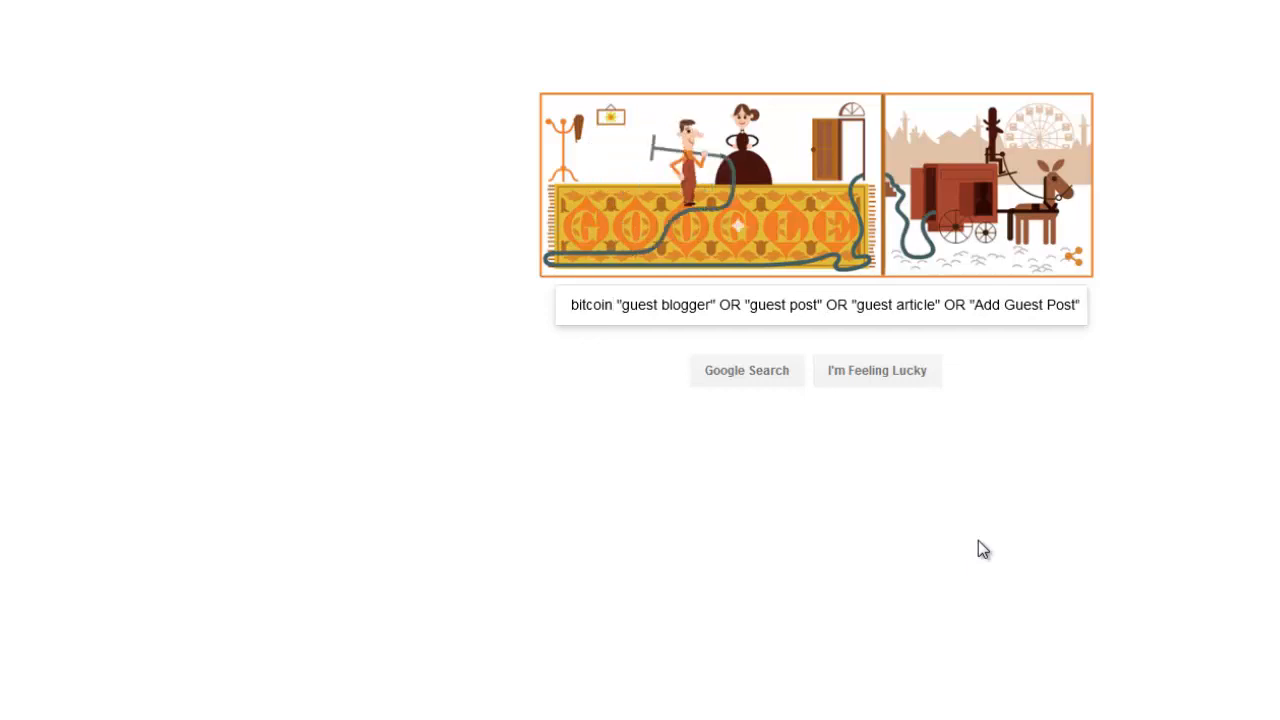
pyautogui.click(746, 370)
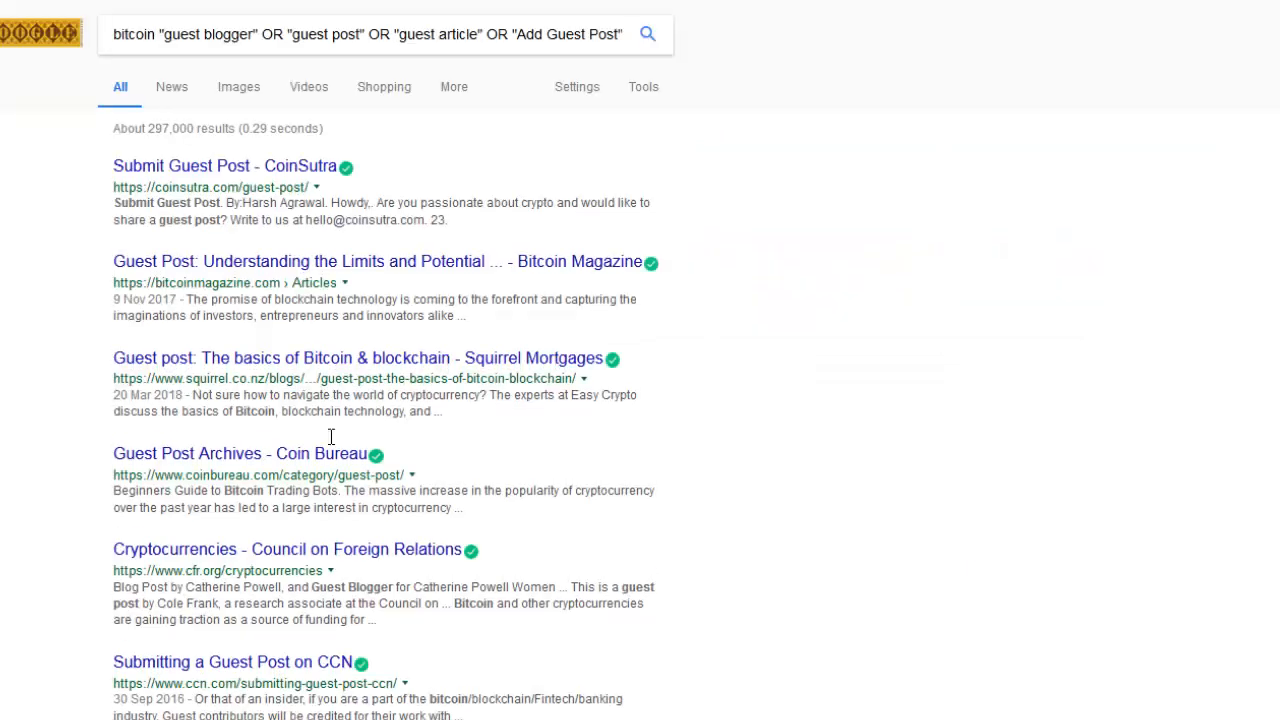
pyautogui.moveTo(222, 180)
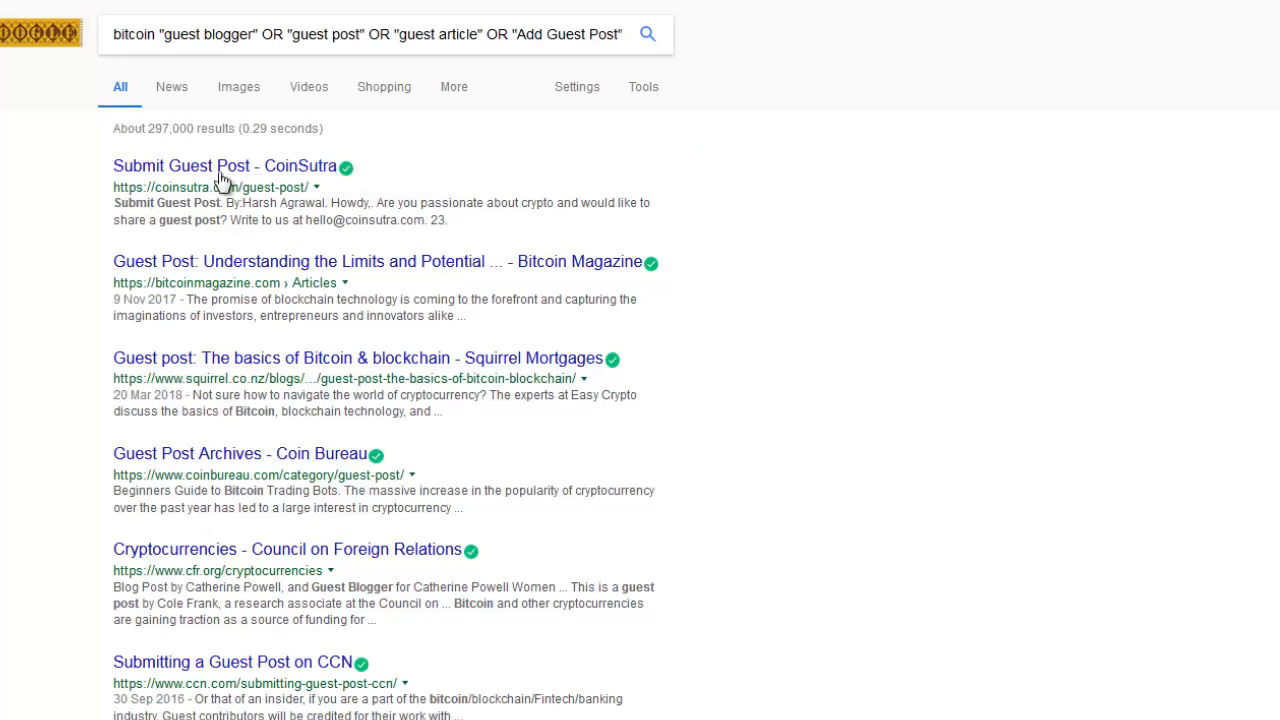
pyautogui.moveTo(280, 362)
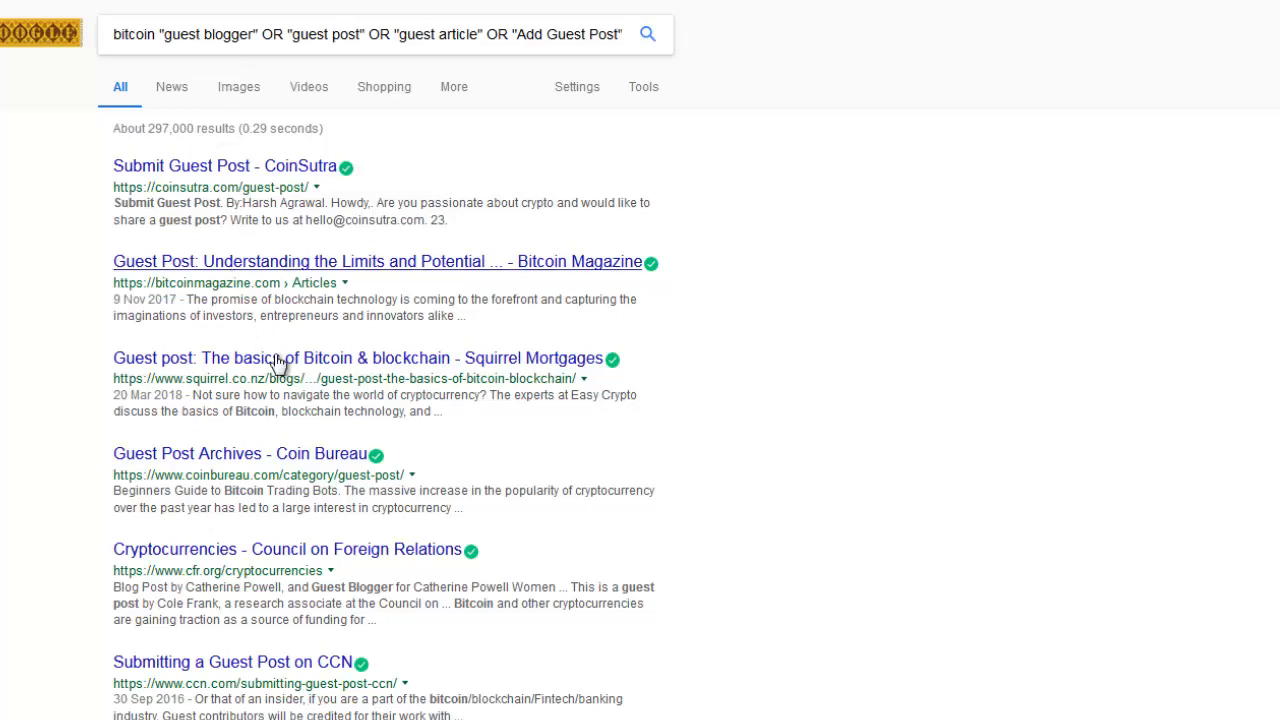
pyautogui.scroll(-3)
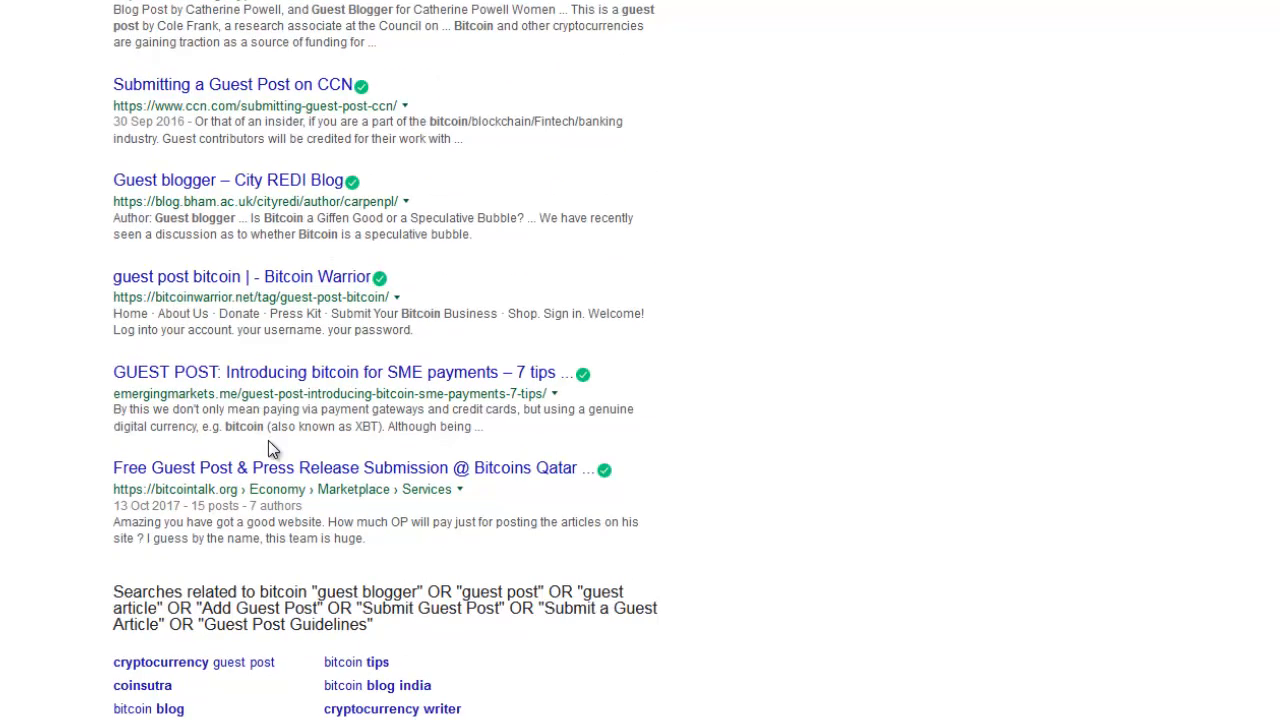
pyautogui.scroll(-3)
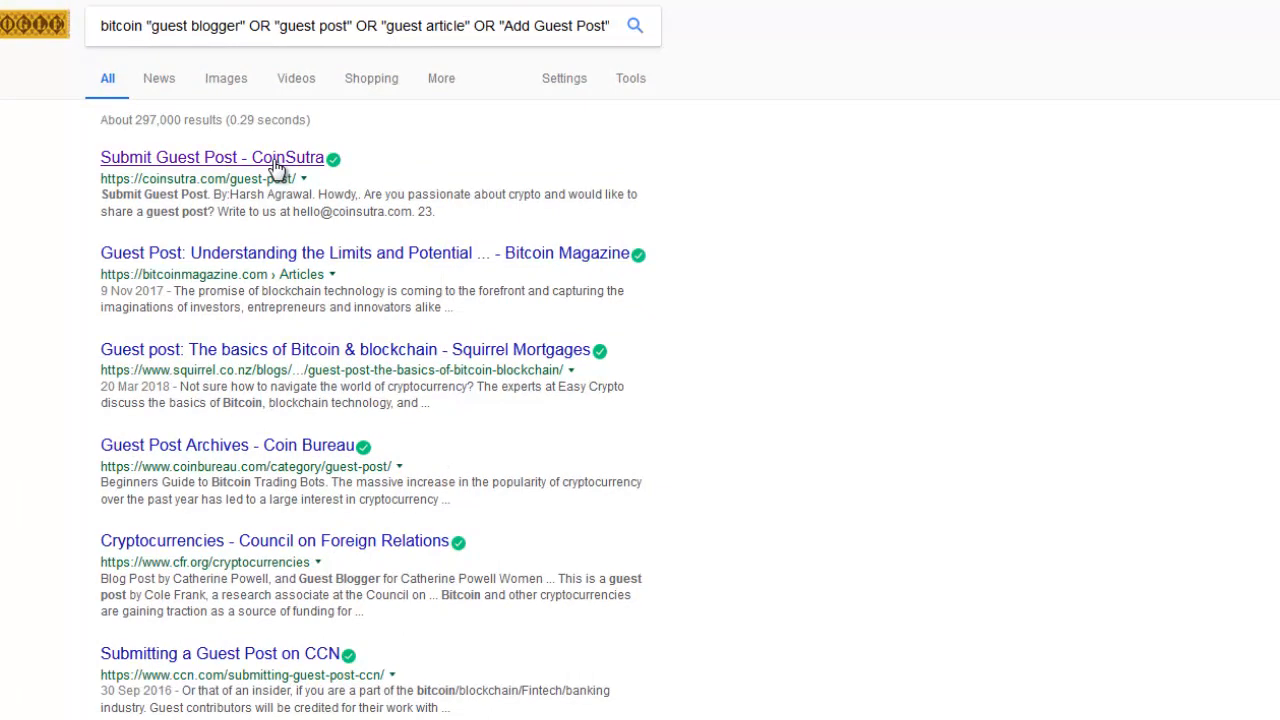
pyautogui.click(210, 156)
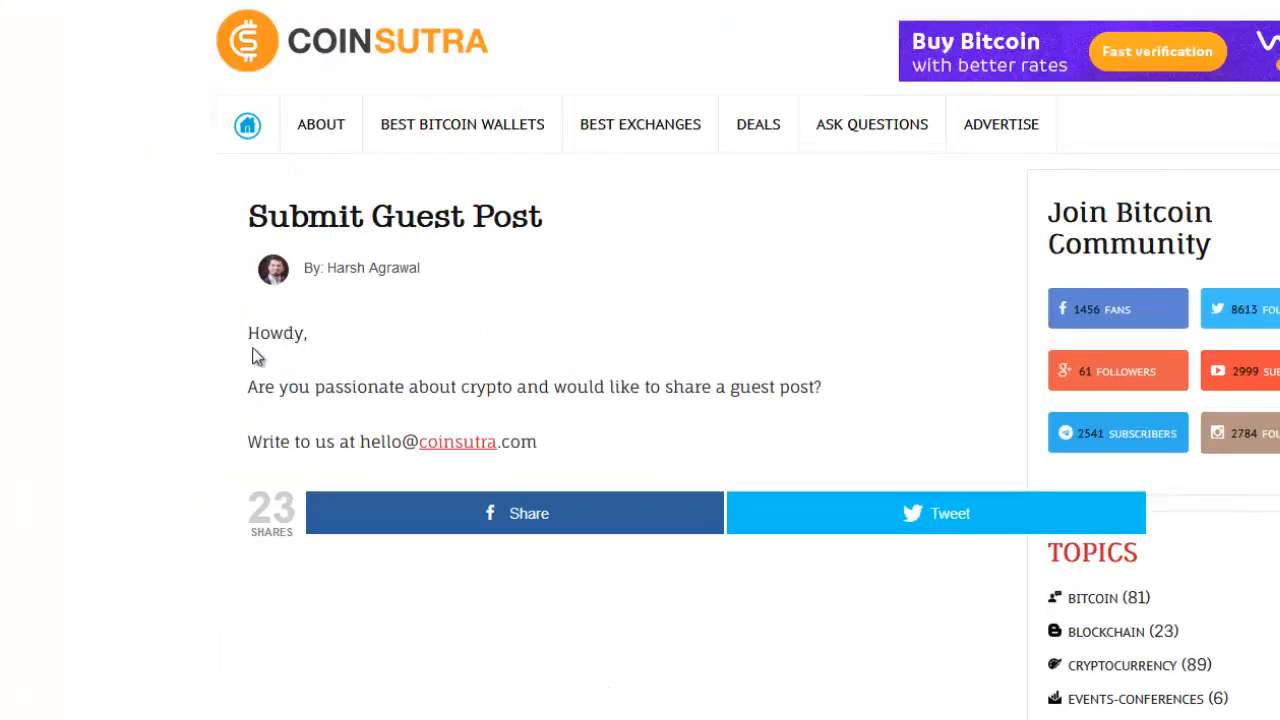
pyautogui.moveTo(644, 414)
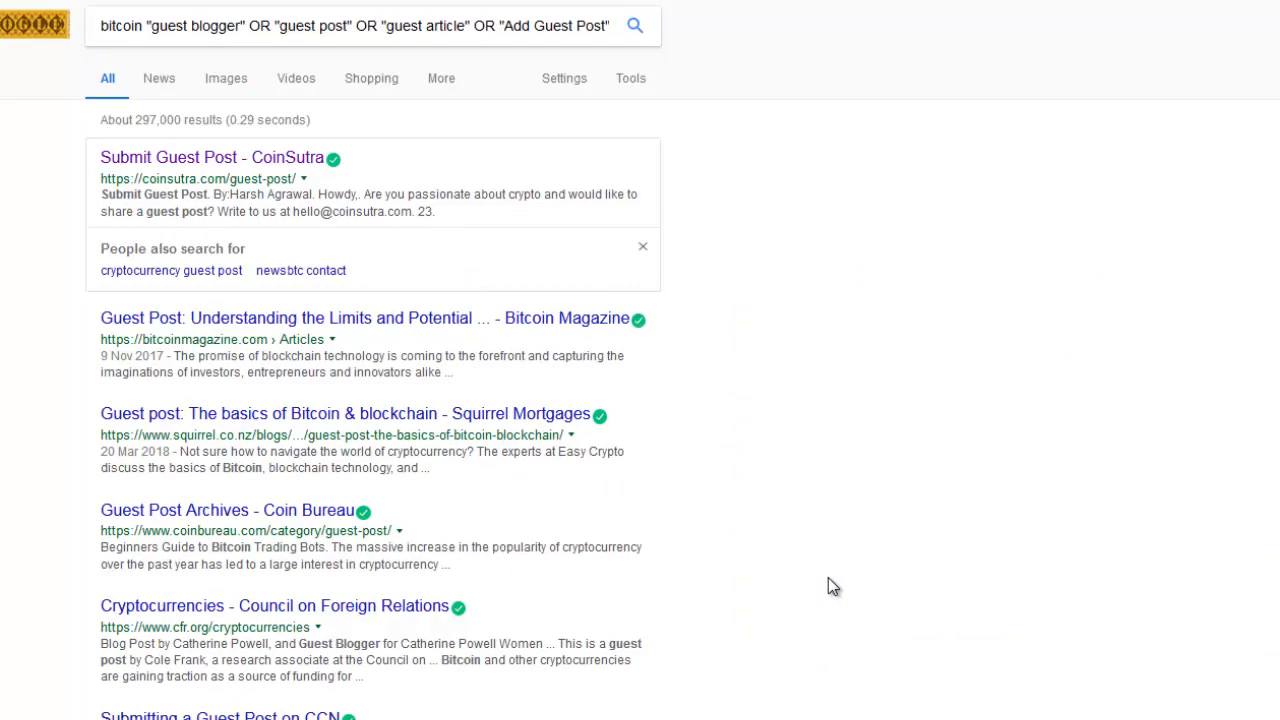
pyautogui.moveTo(828, 432)
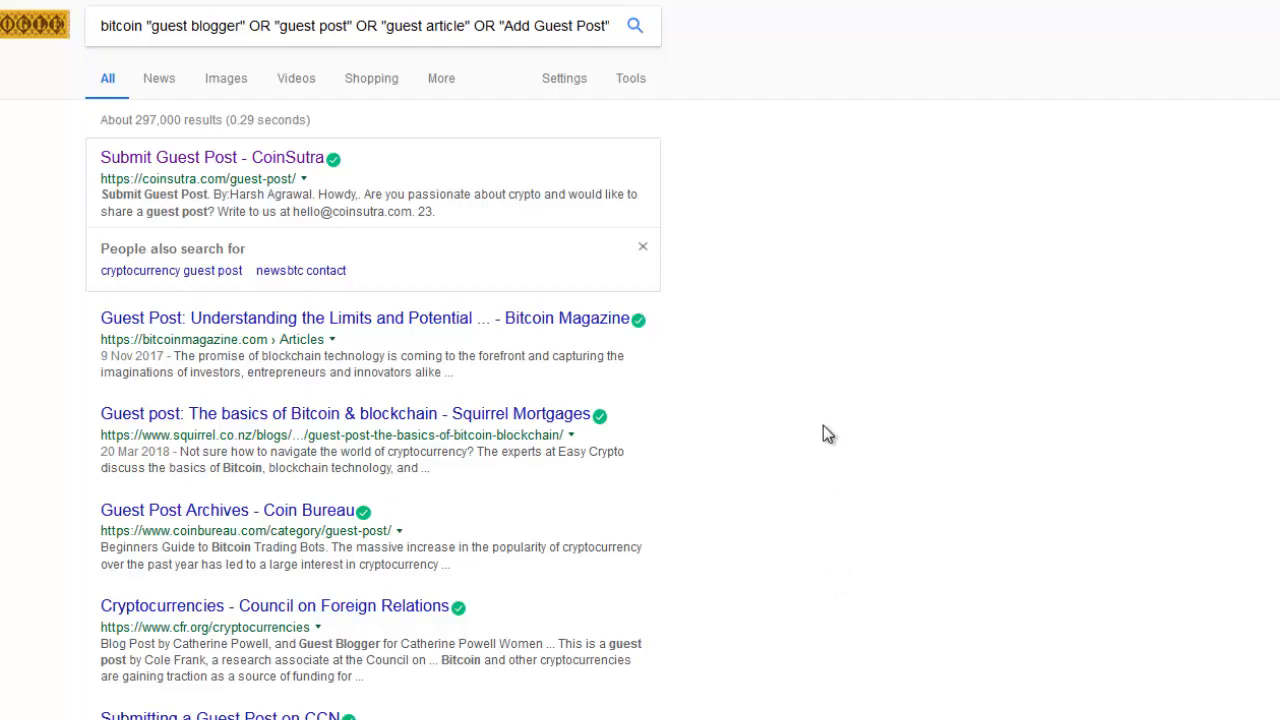
pyautogui.moveTo(256, 222)
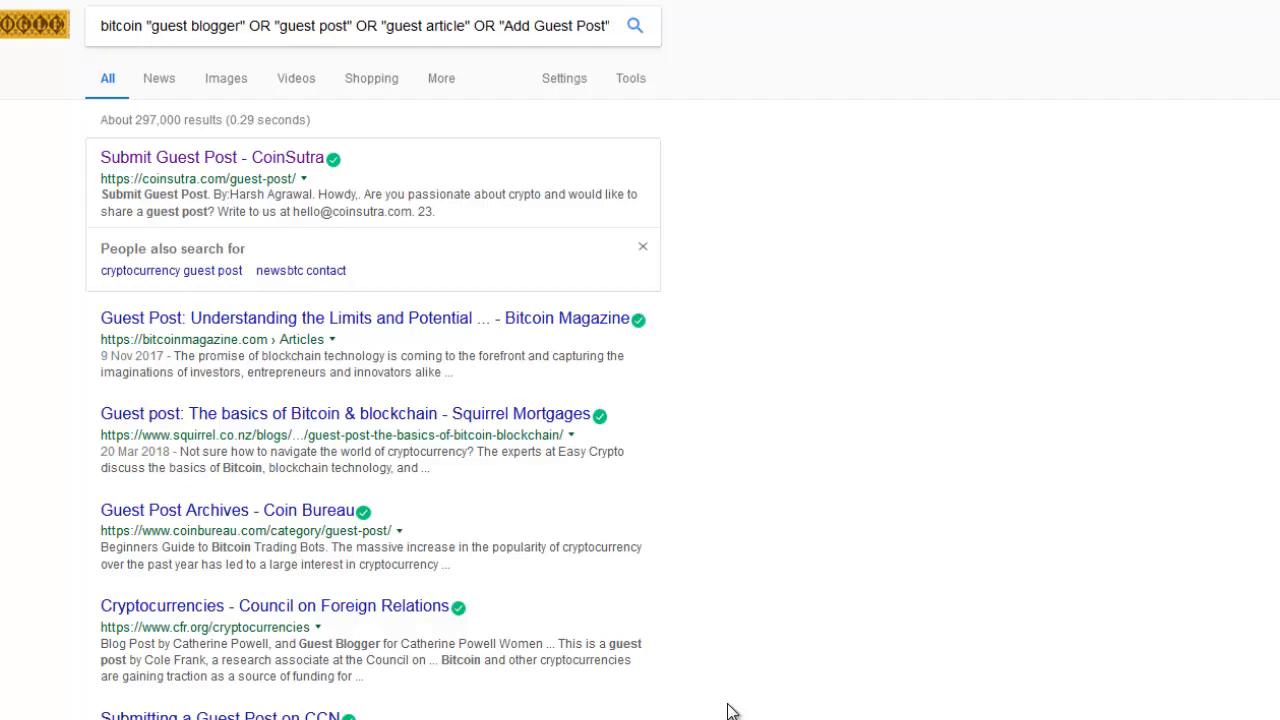
pyautogui.moveTo(436, 568)
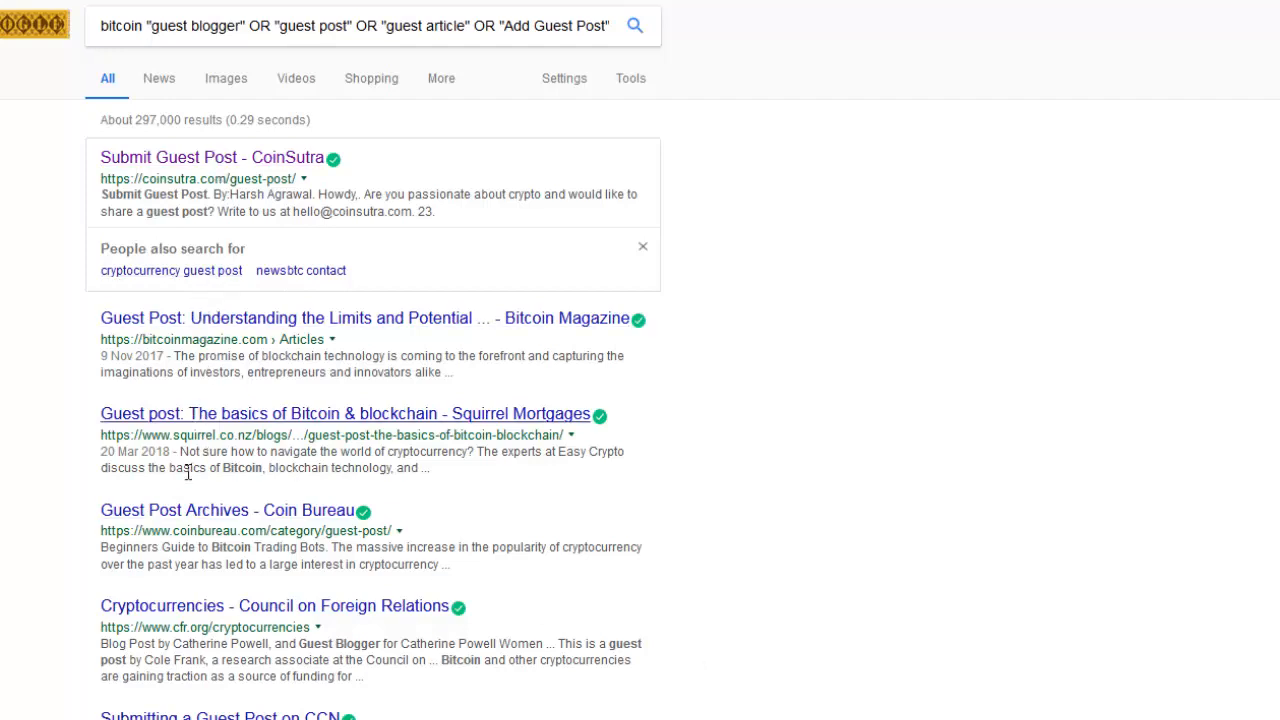
pyautogui.scroll(-3)
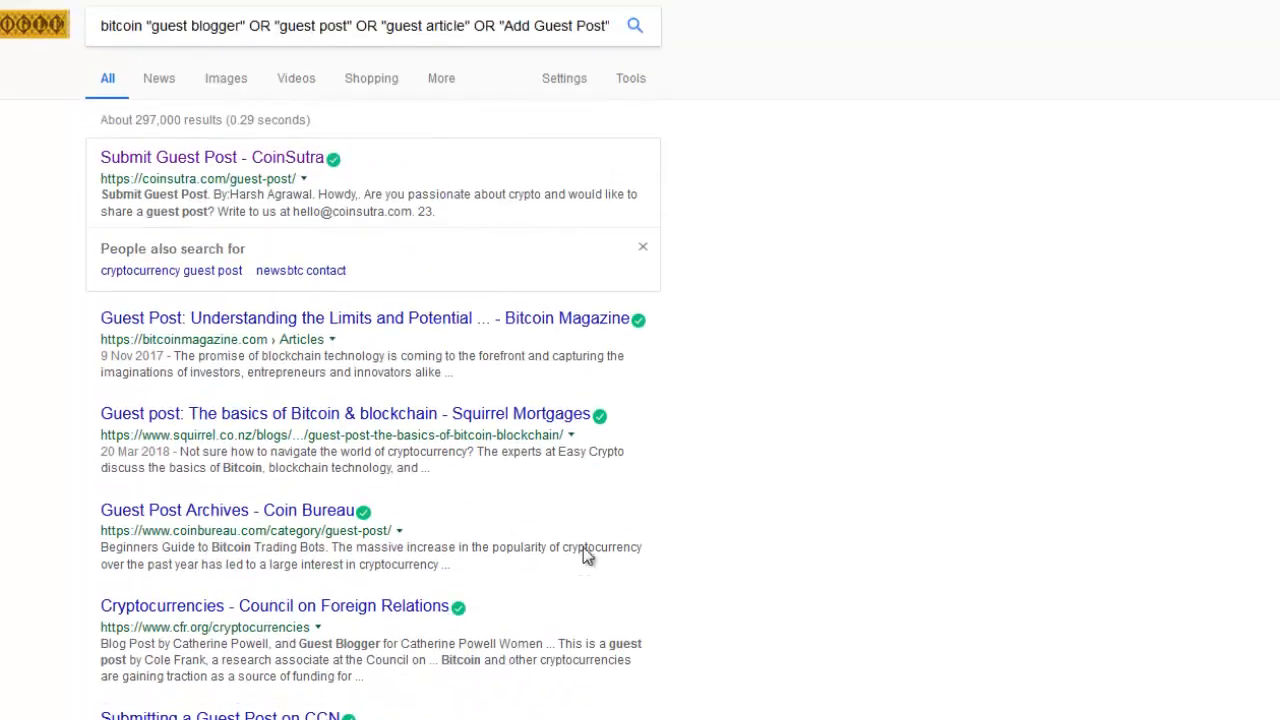
pyautogui.moveTo(510, 636)
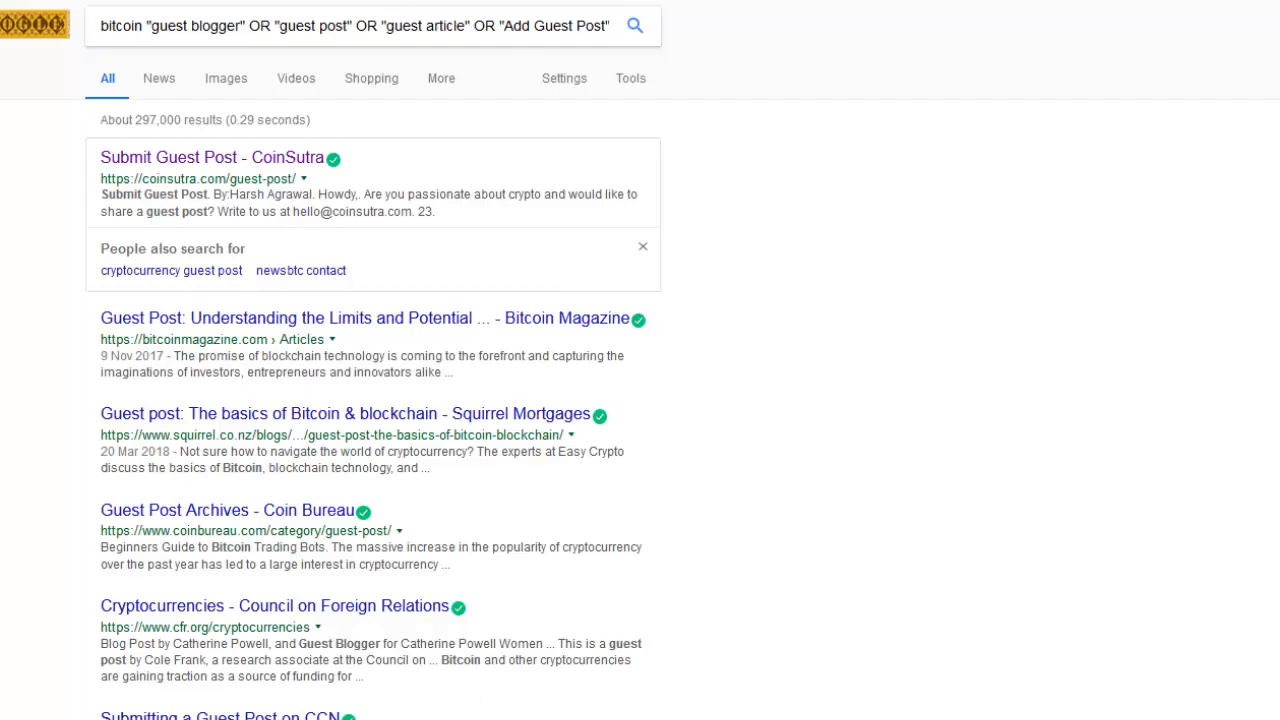
pyautogui.moveTo(158, 78)
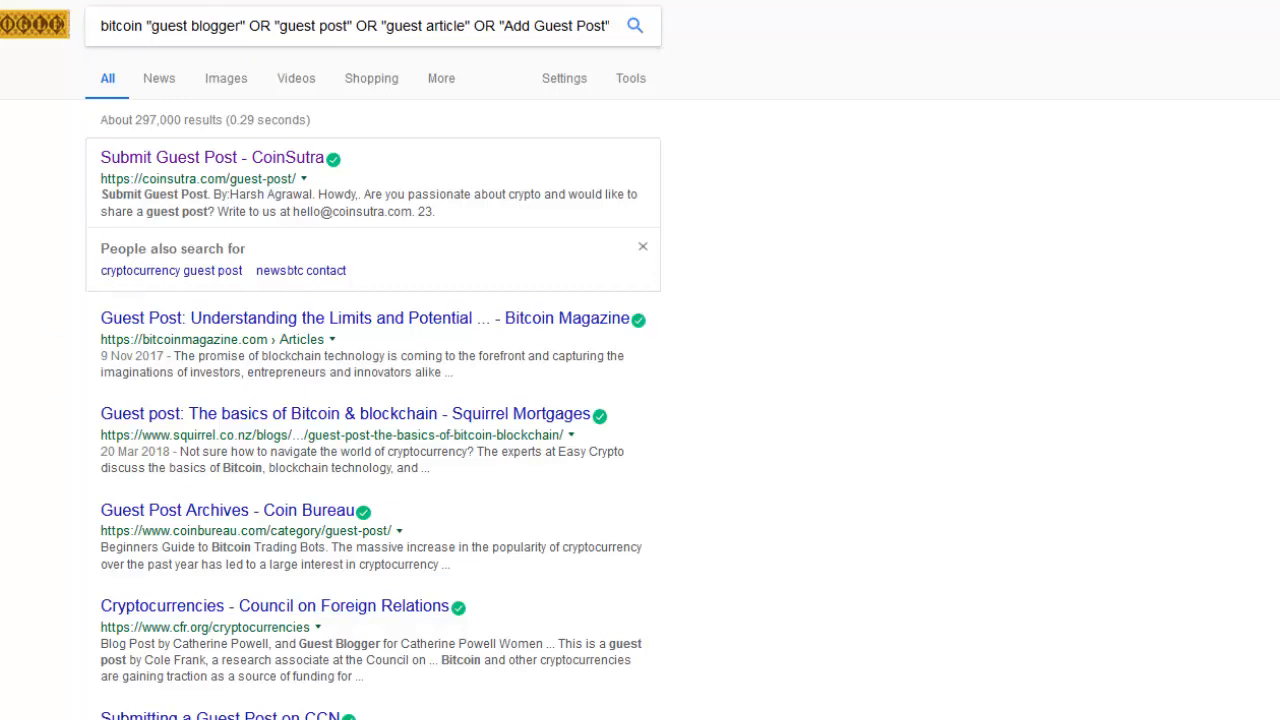
pyautogui.moveTo(236, 556)
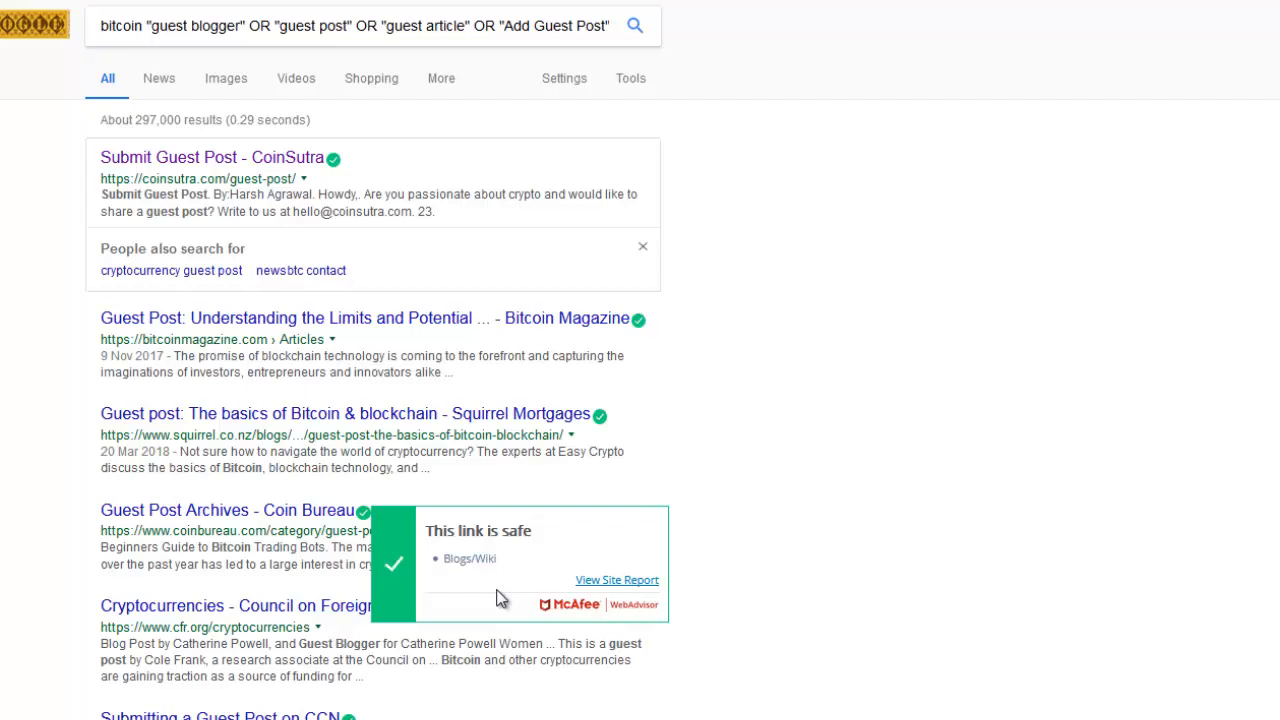
pyautogui.moveTo(838, 576)
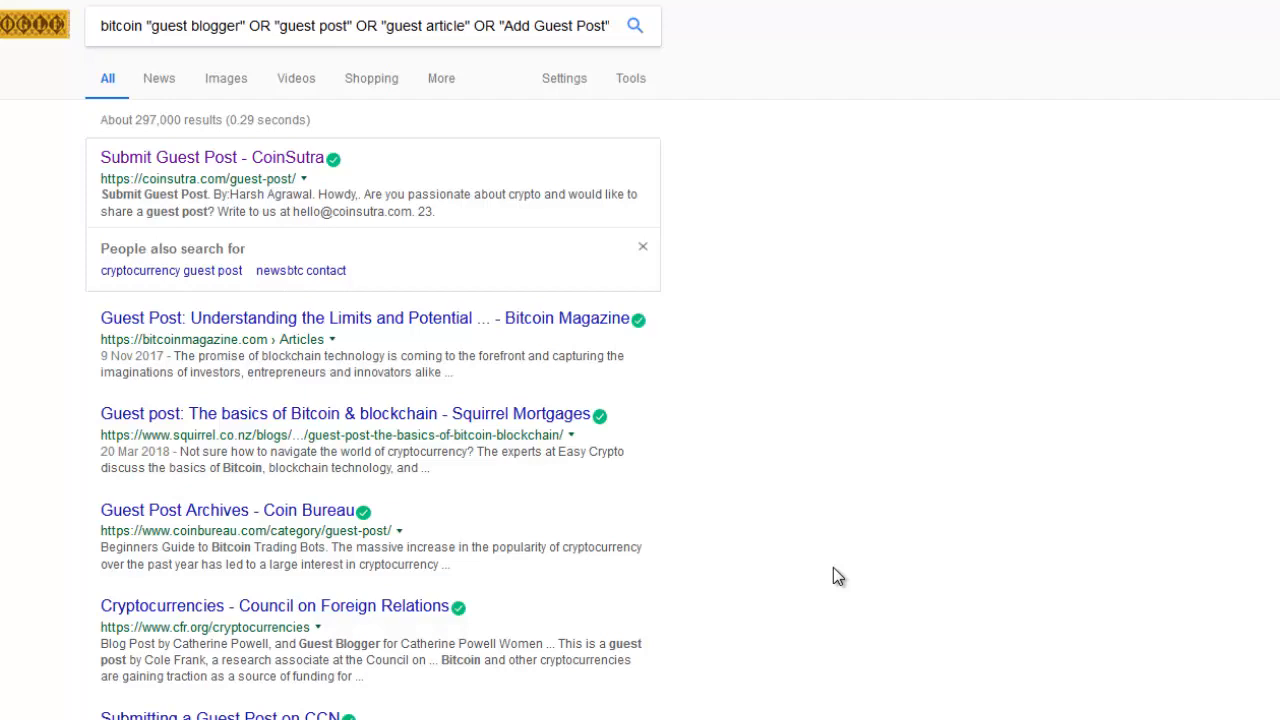
pyautogui.moveTo(774, 480)
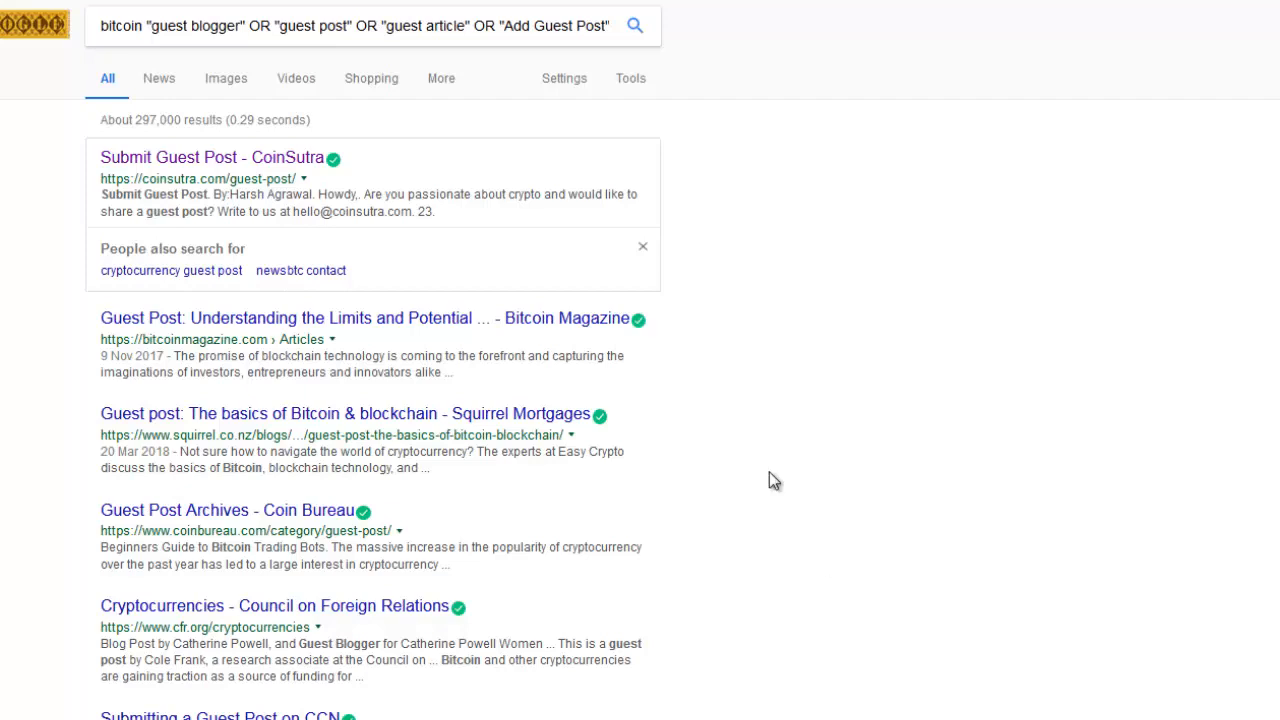
pyautogui.moveTo(644, 638)
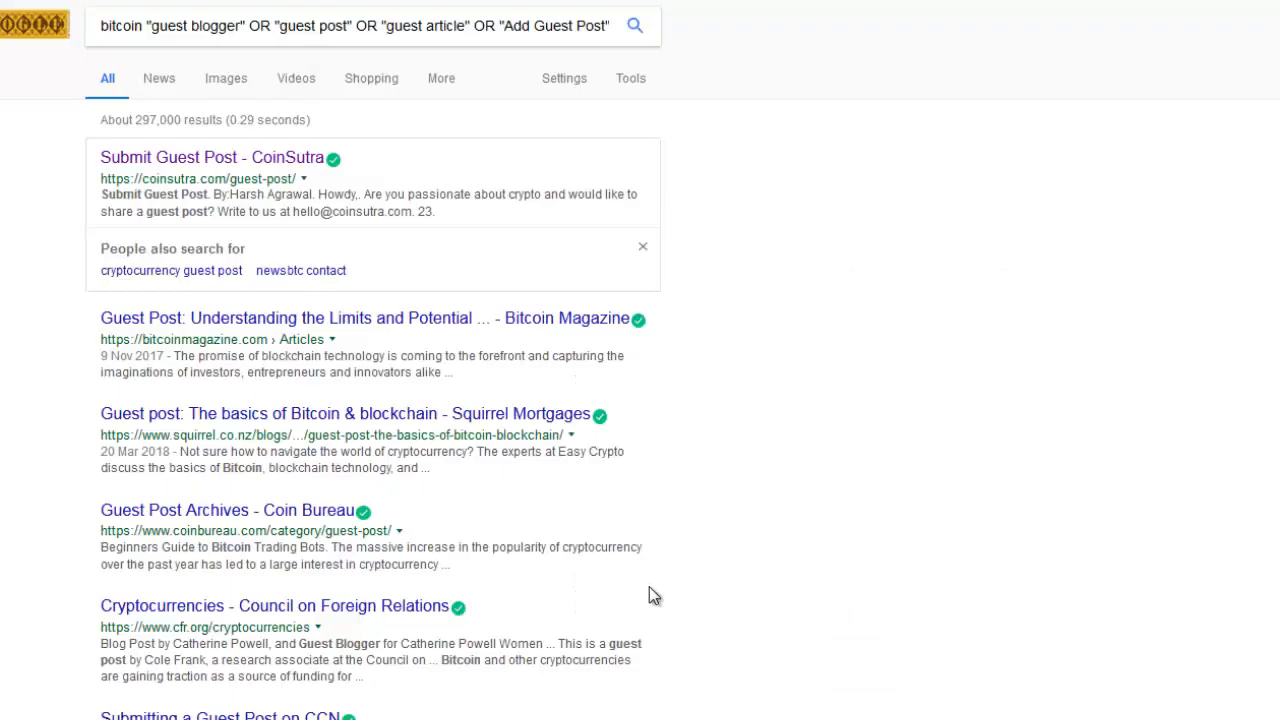
pyautogui.moveTo(1012, 696)
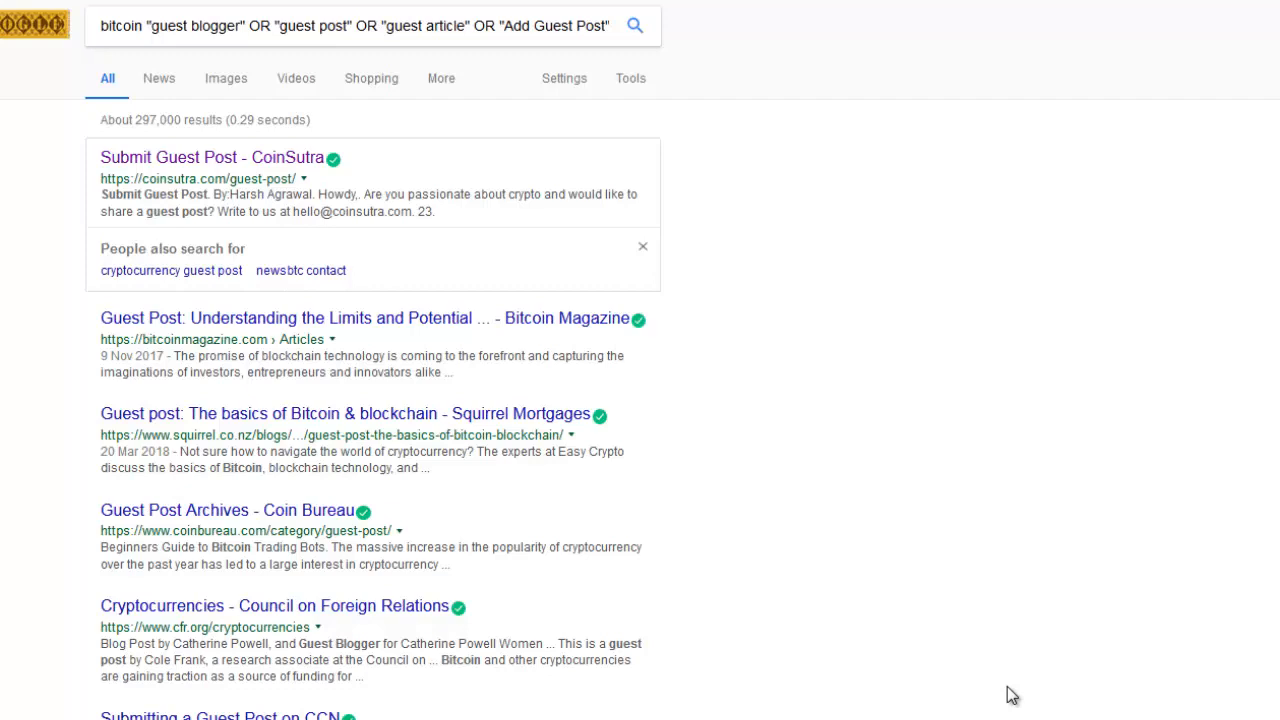
pyautogui.moveTo(462, 14)
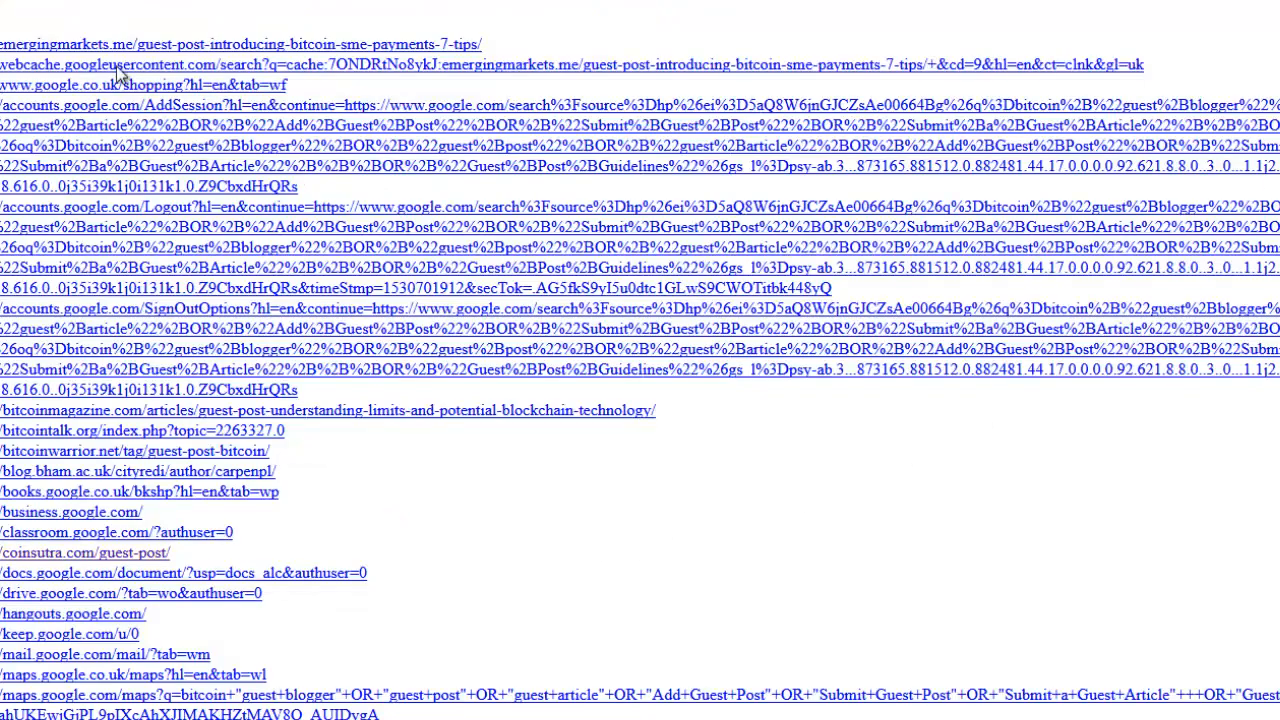
pyautogui.moveTo(120, 76)
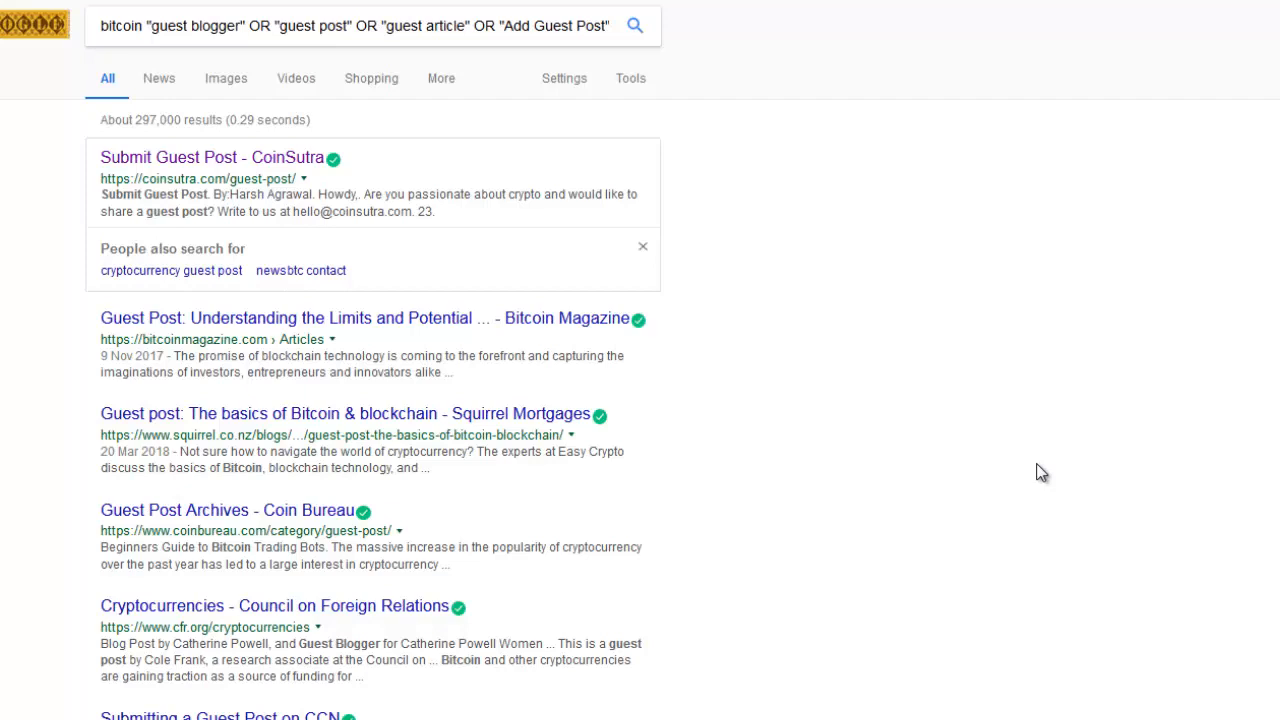
pyautogui.moveTo(854, 628)
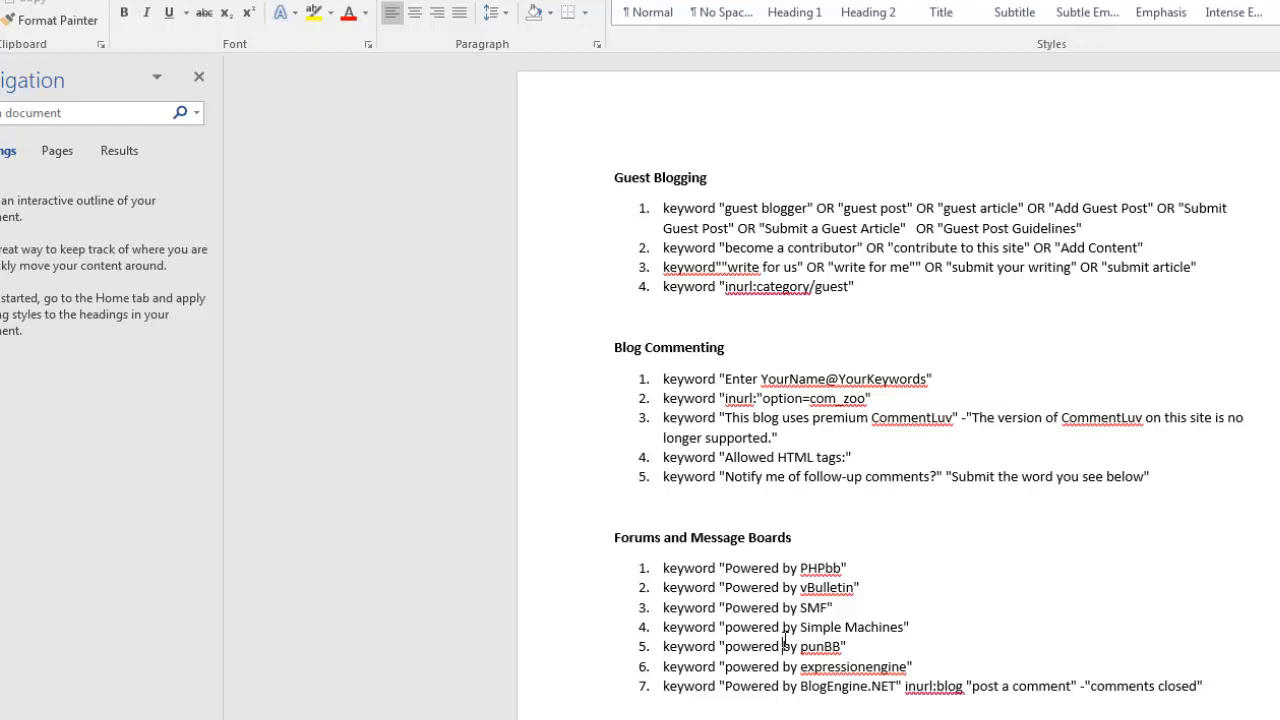
pyautogui.moveTo(764, 644)
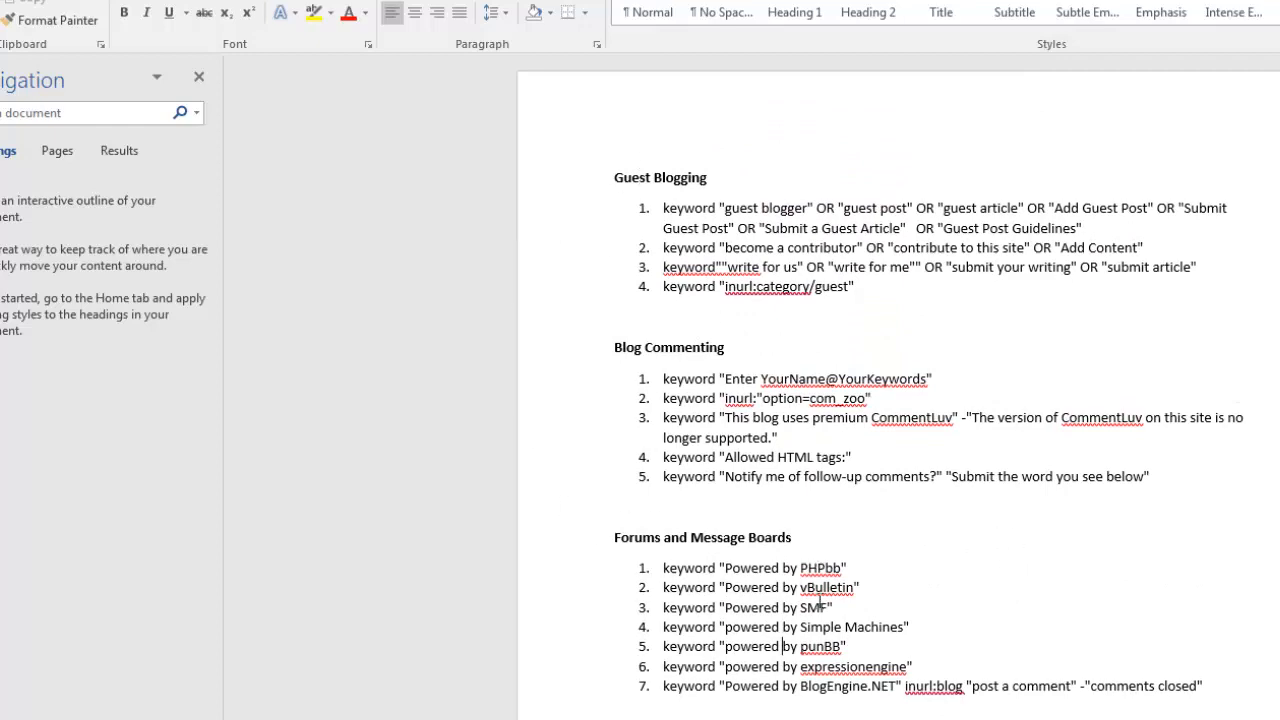
# Step: Scroll the Word footprint list through Guest Blogging, Blog Commenting and Forums down to Sponsors and Donations
pyautogui.scroll(-3)
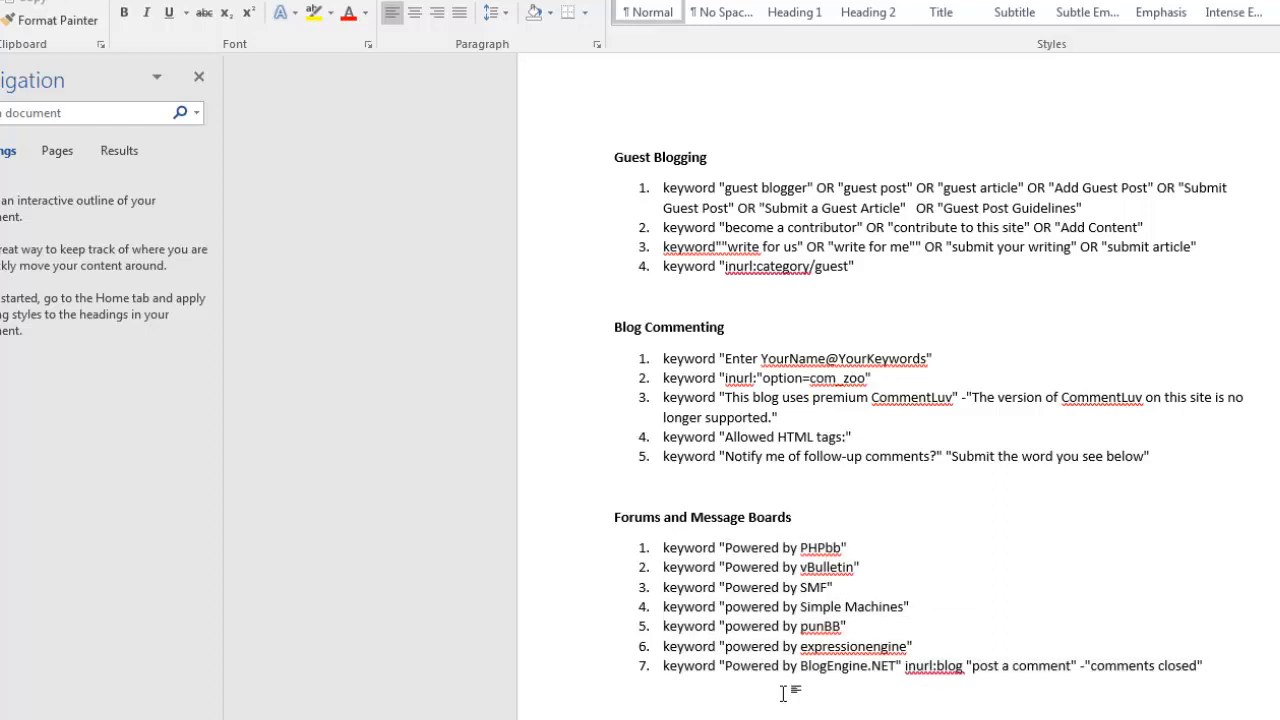
pyautogui.click(616, 696)
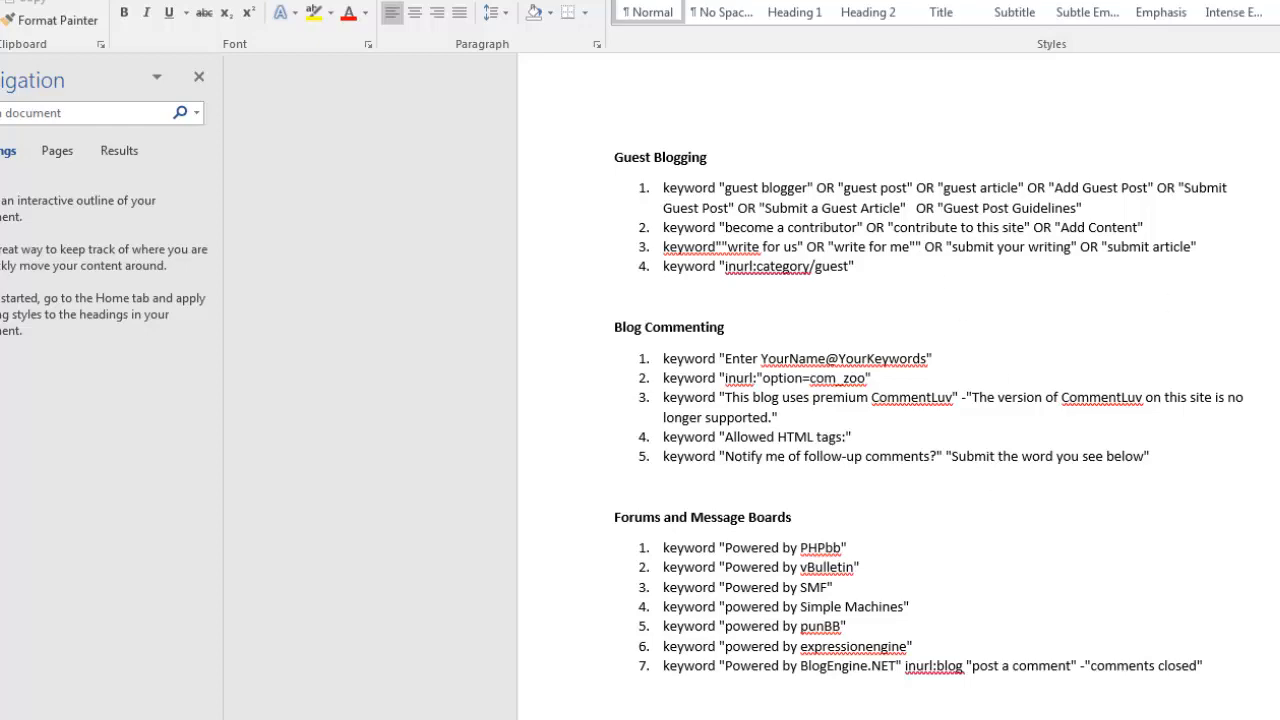
pyautogui.click(616, 696)
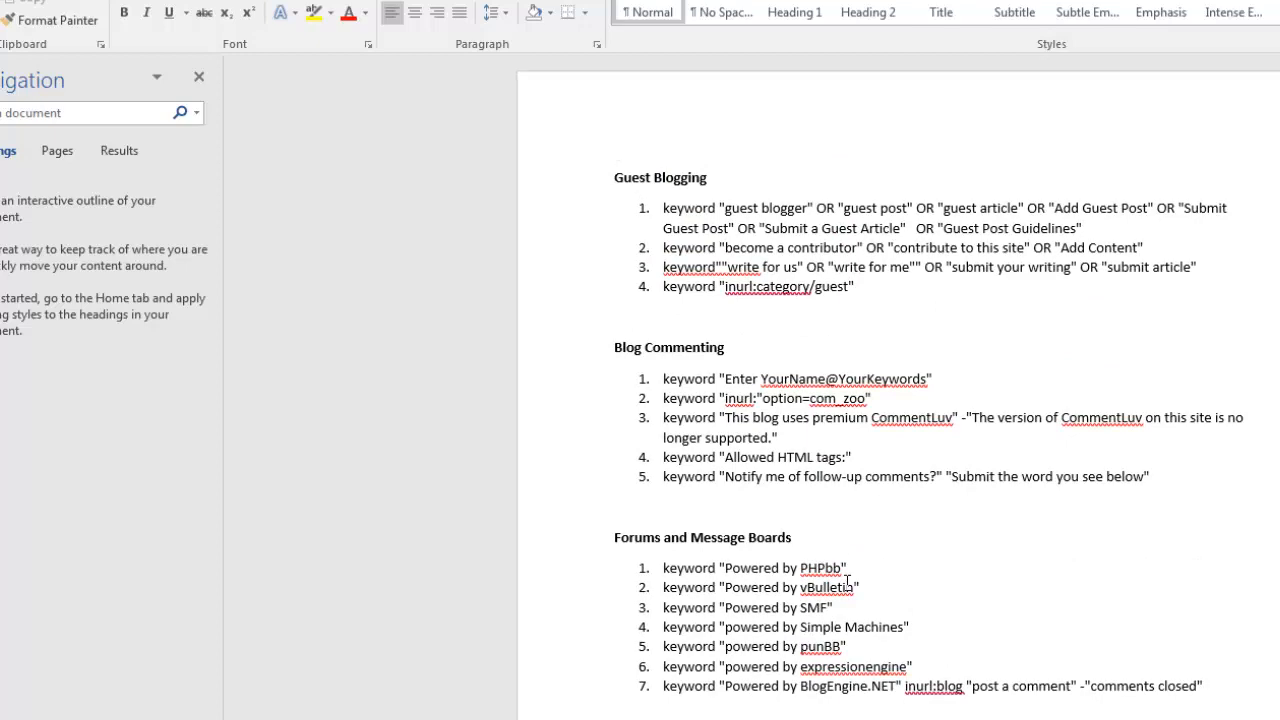
pyautogui.scroll(-3)
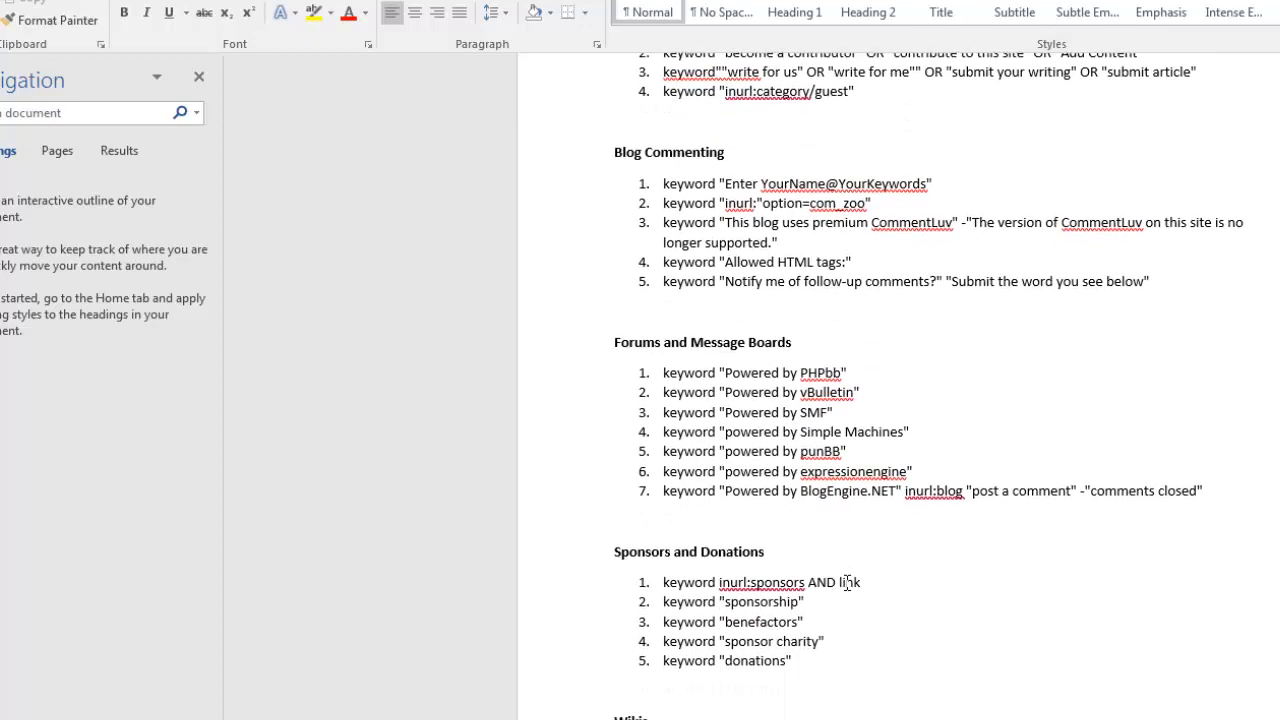